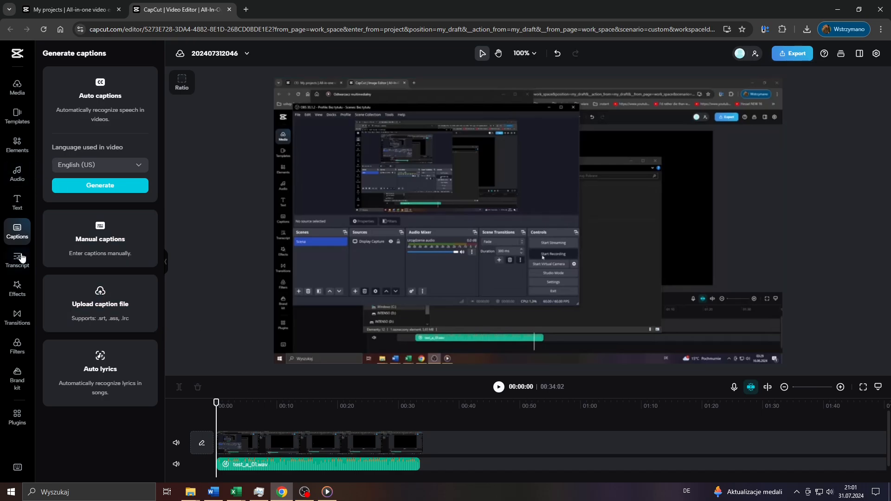
mouse_move(16, 288)
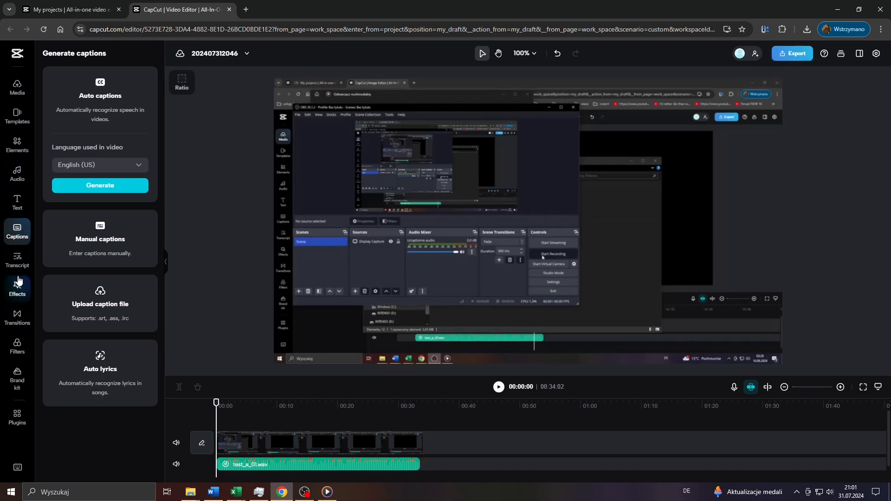
Step: Visit Transcript and My projects, then land back in the editor with the Media panel visible
click(17, 260)
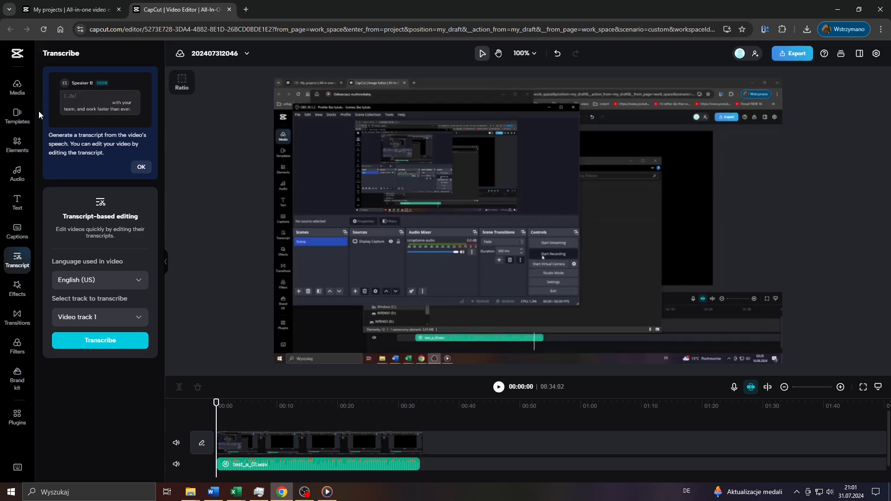
click(68, 9)
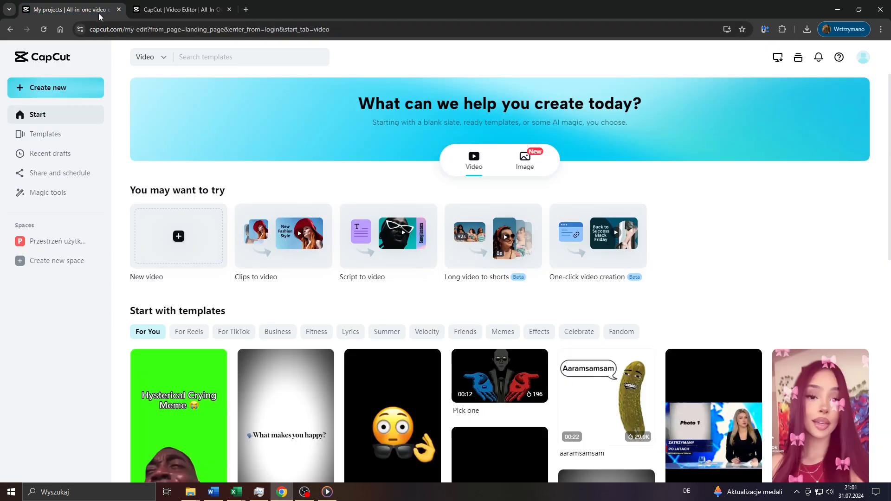
click(179, 10)
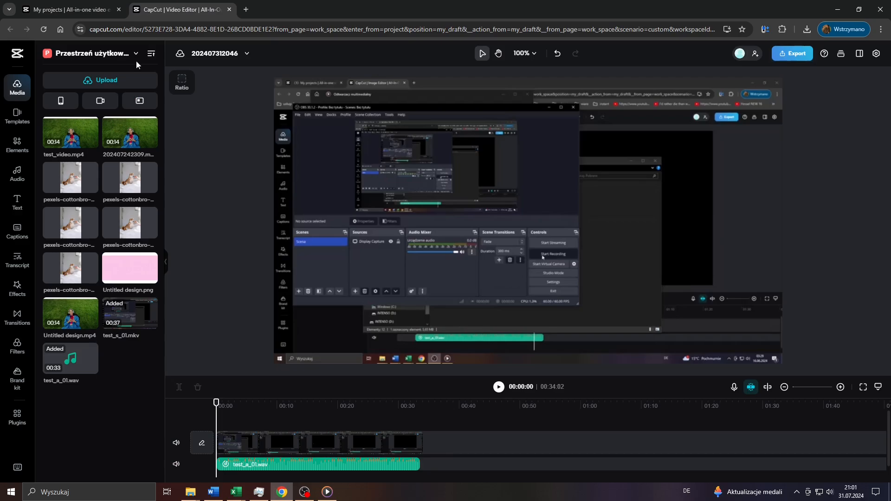
mouse_move(312, 408)
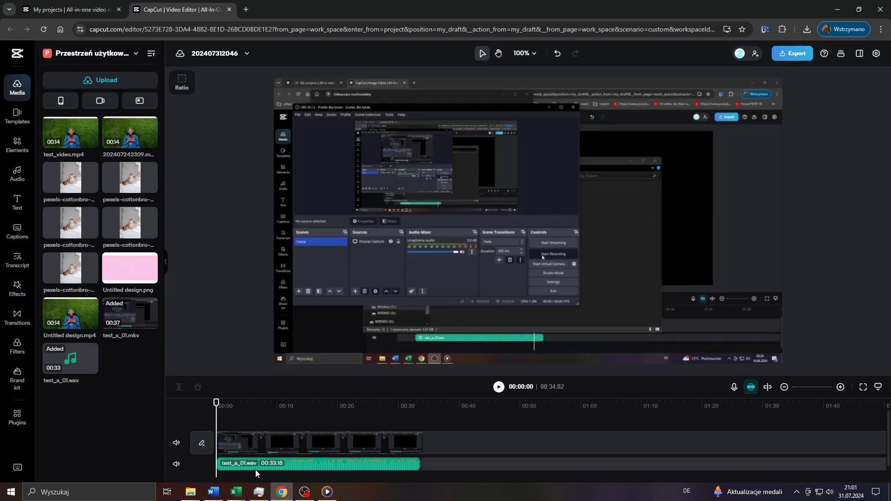
Step: Select the test_a_01.wav clip and bring up the Transcribe panel for it
click(319, 464)
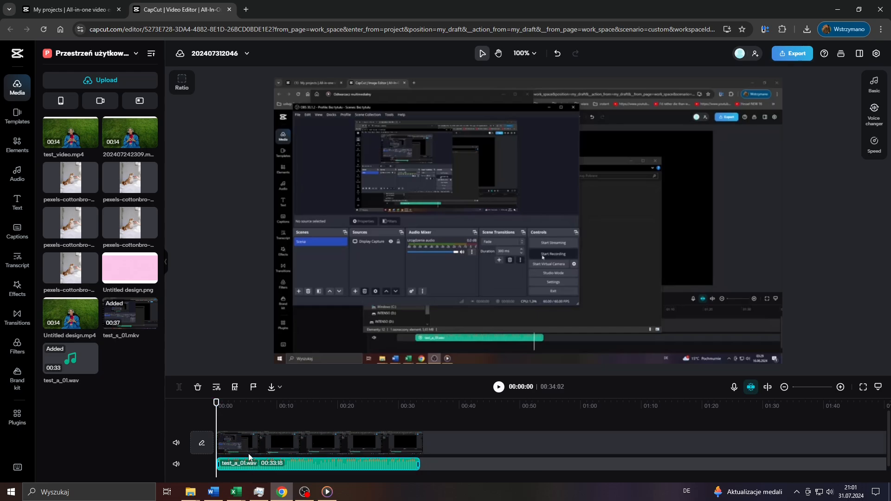
mouse_move(239, 417)
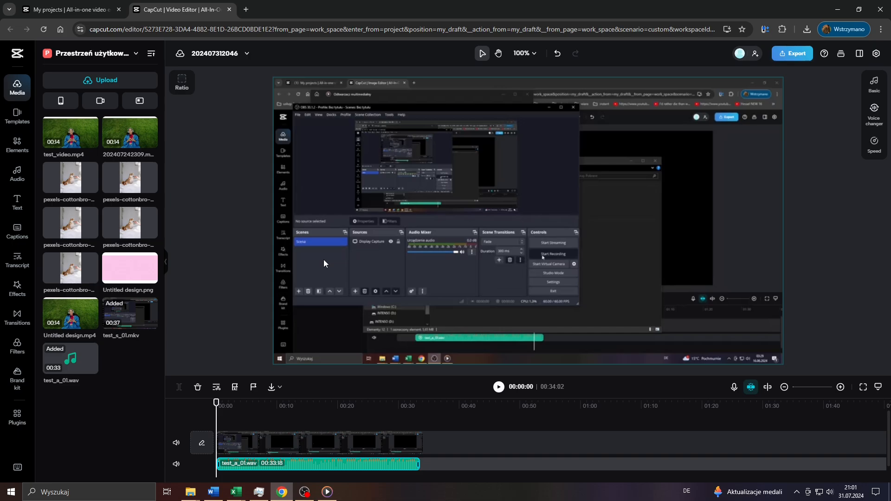
click(16, 260)
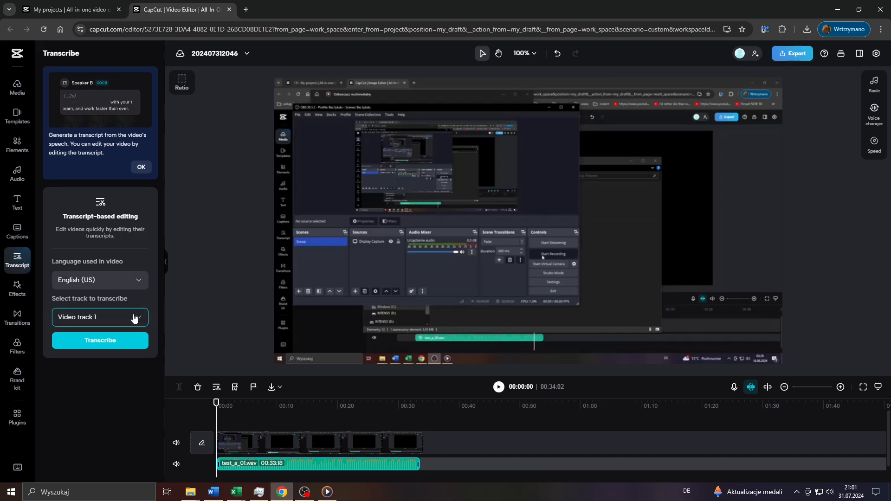
Step: Transcribe Audio track 1 and review the resulting speaker-by-speaker transcript
click(99, 317)
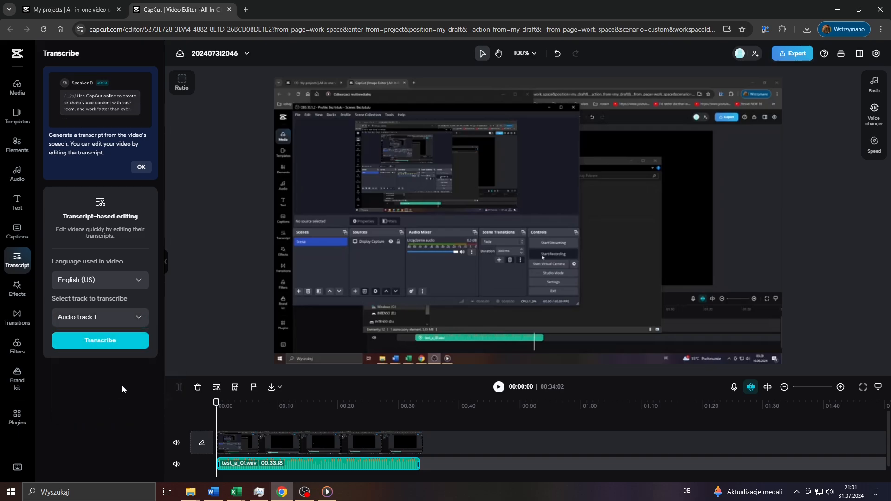
click(100, 340)
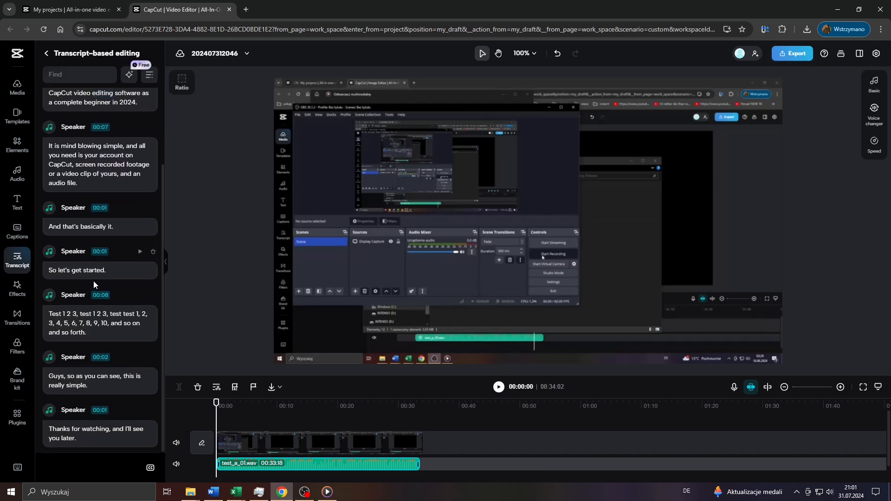
scroll(up, 3)
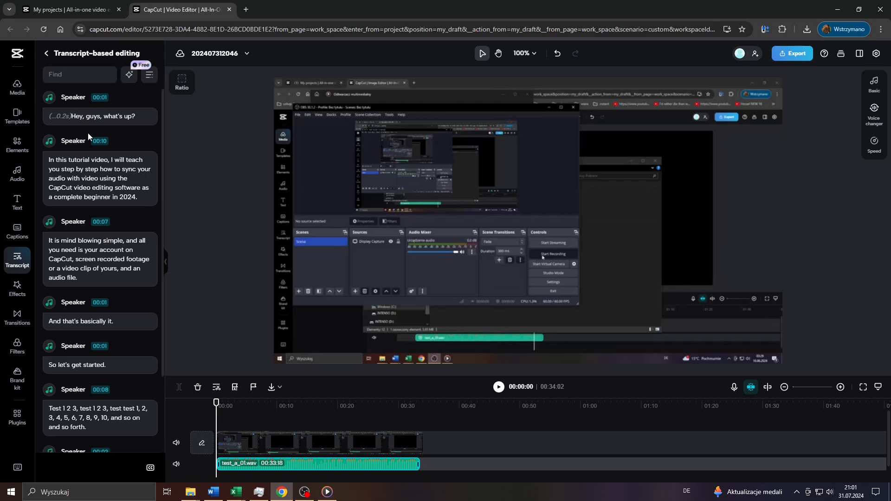
scroll(down, 3)
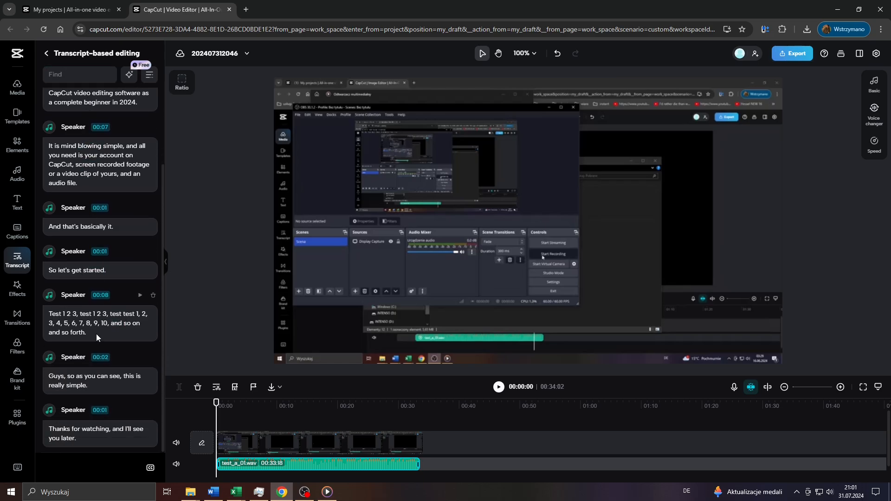
mouse_move(150, 468)
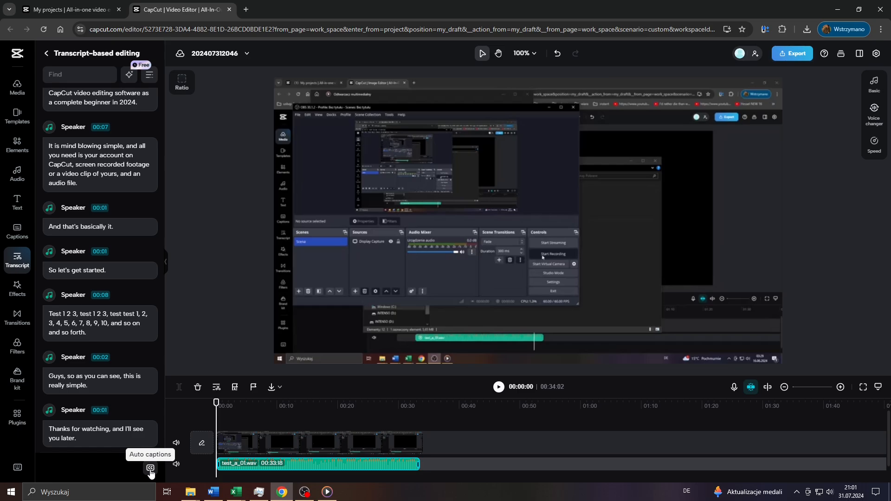
Step: Bring up the Auto captions card with English (US) as the spoken language
click(151, 468)
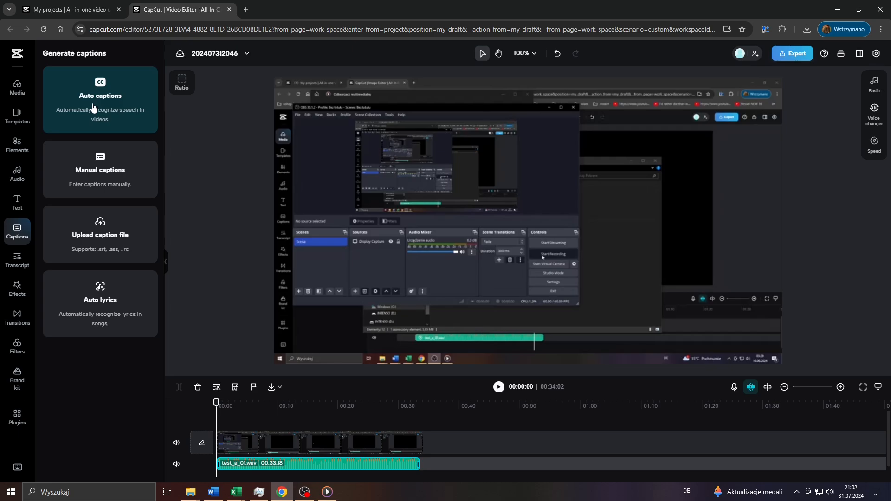
click(313, 442)
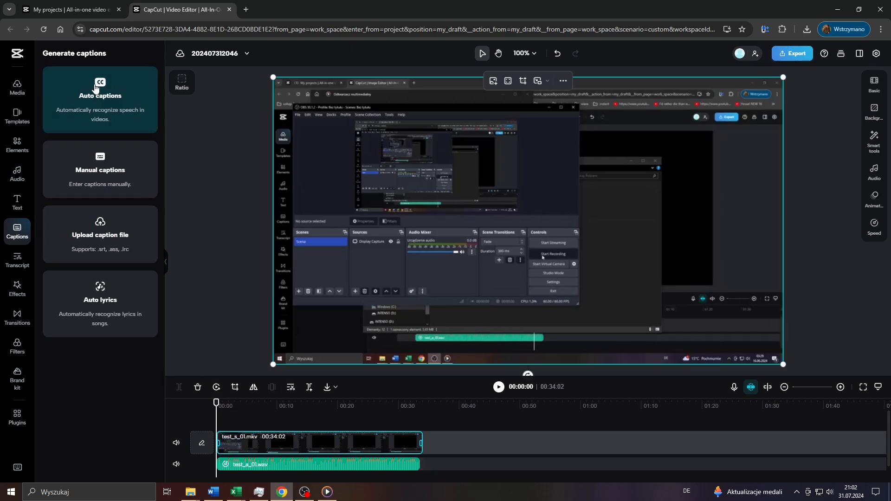
click(101, 96)
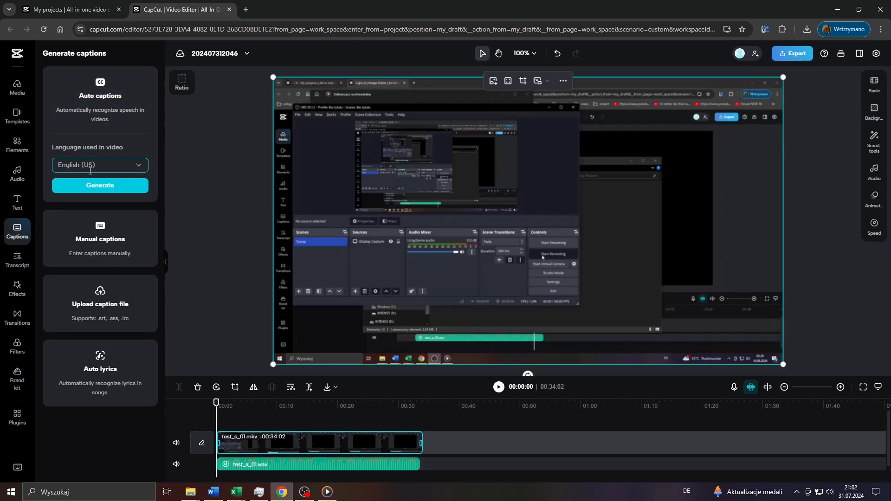
Step: Generate timed caption clips from the speech onto the timeline
click(99, 186)
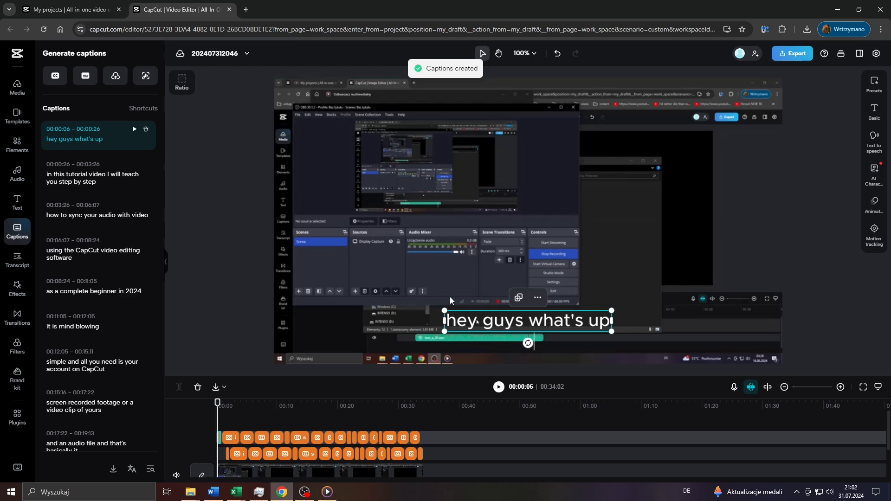
mouse_move(498, 388)
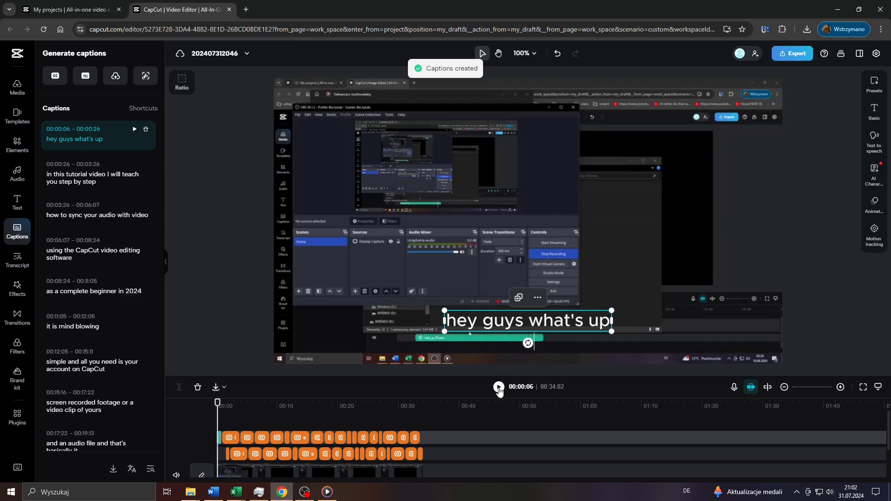